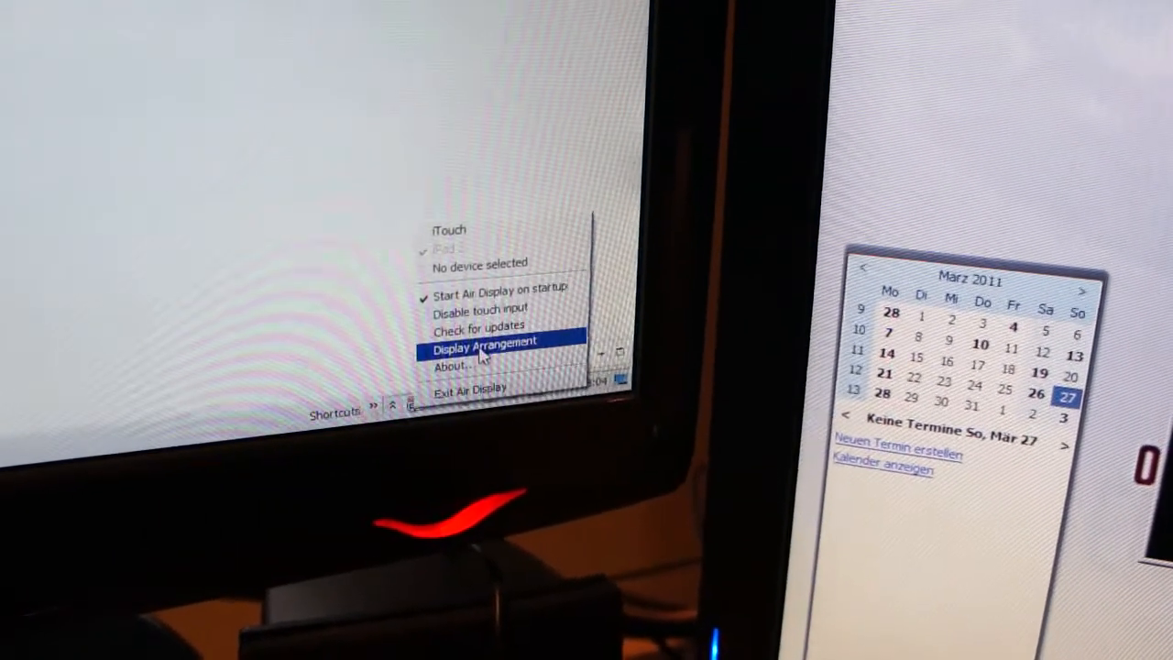
- Show the Display Arrangement window with the connected device screens
click(484, 337)
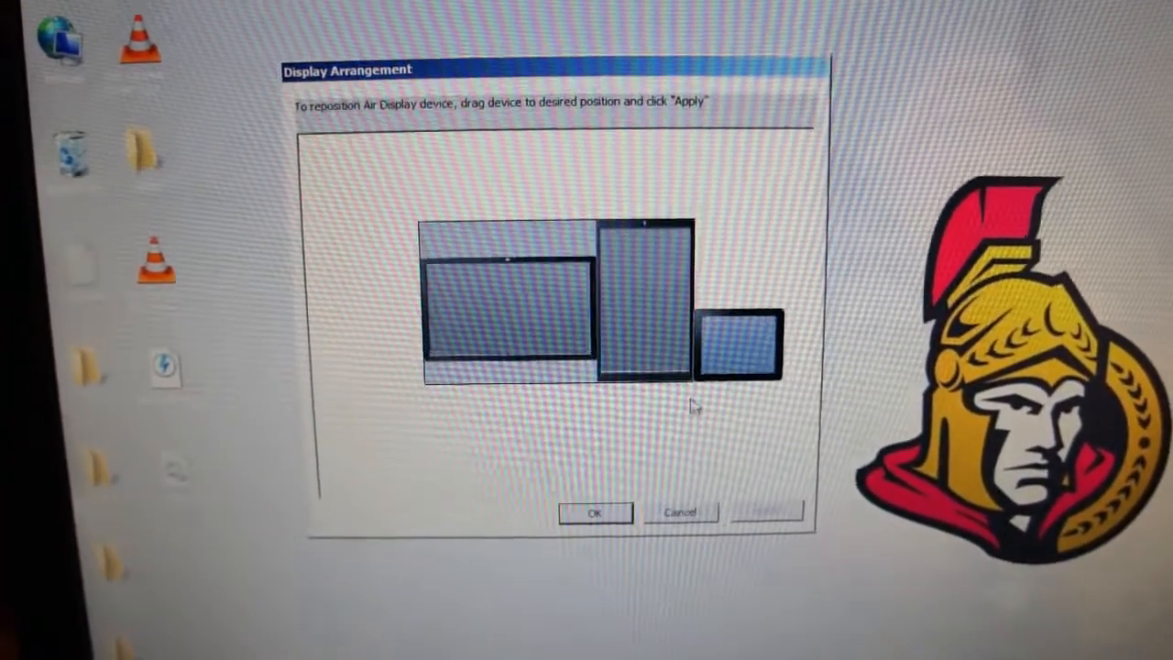
- Dismiss the 'Air Display Support has stopped working' dialog by closing the program
click(594, 514)
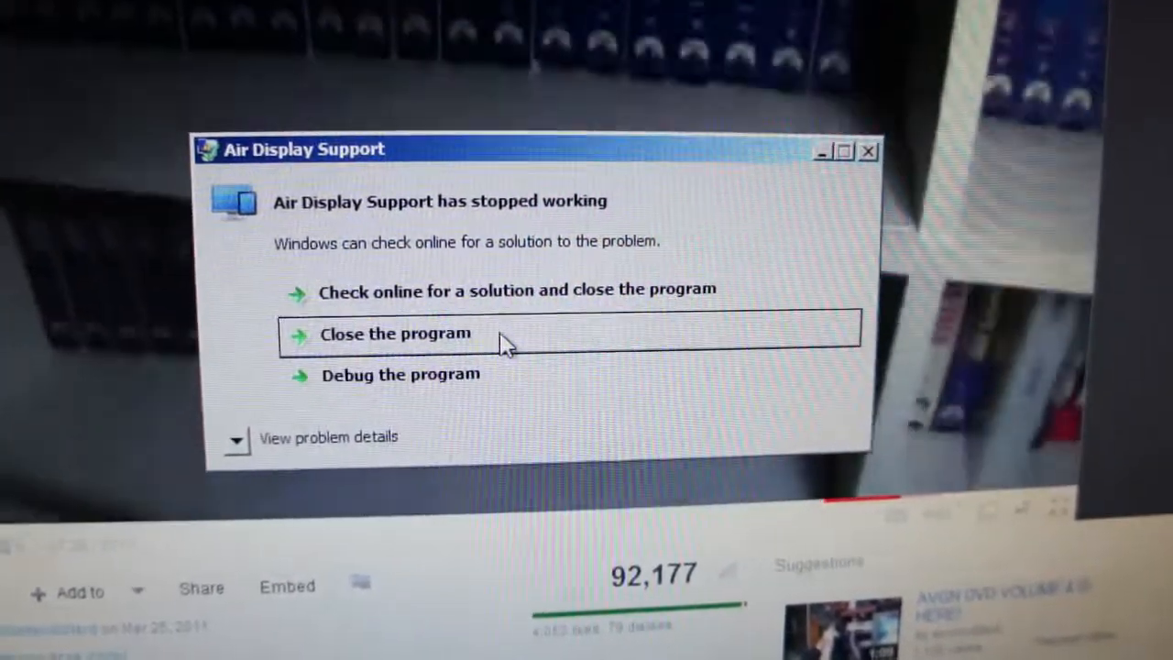
click(396, 334)
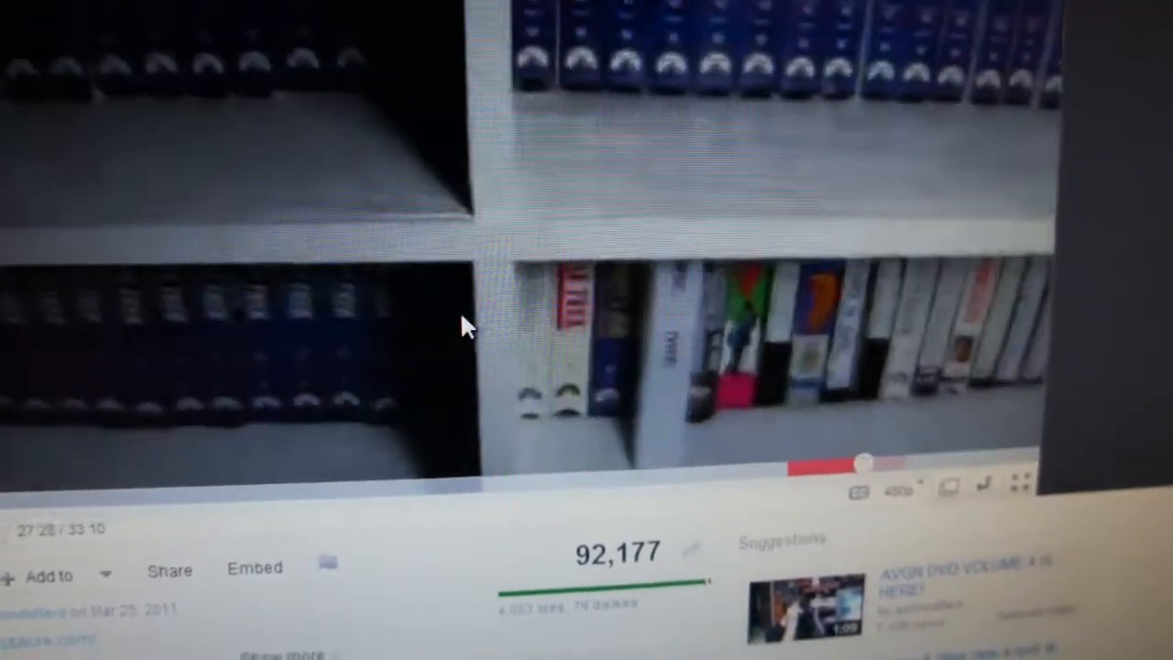